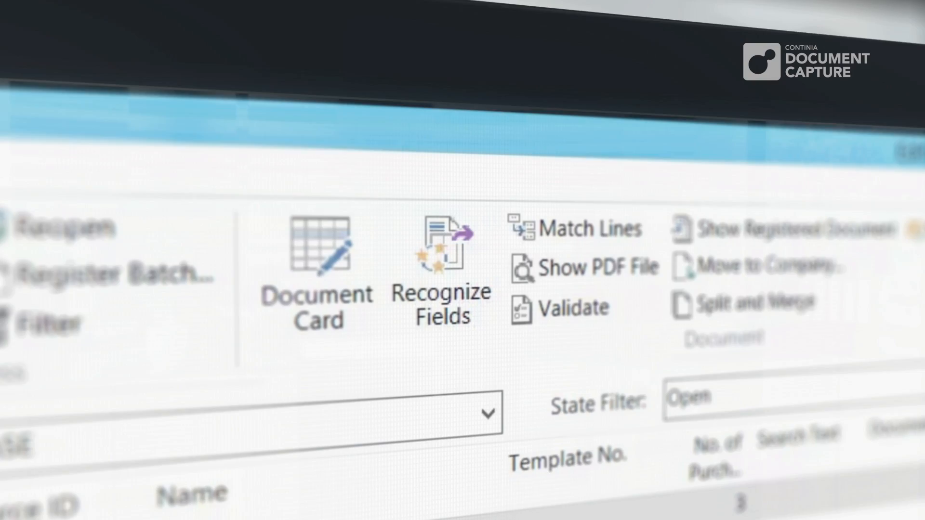
mouse_move(440, 224)
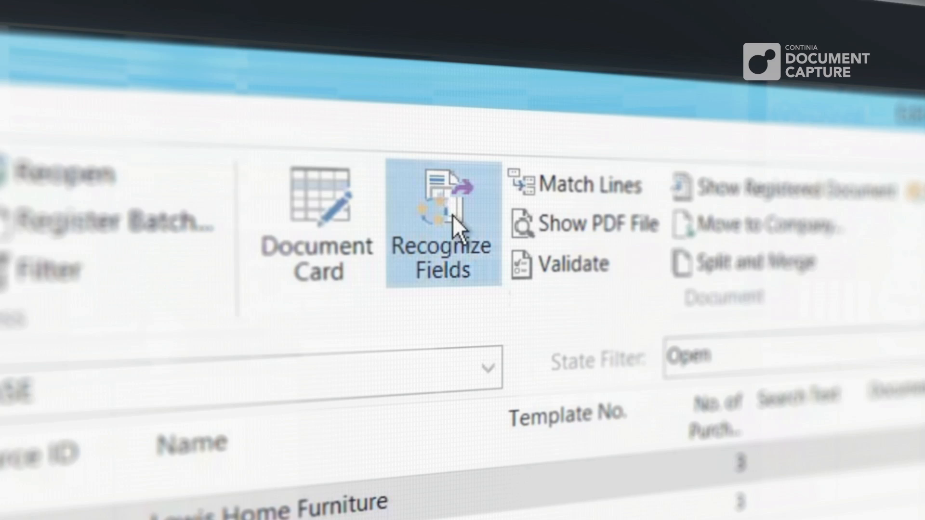
Recognize the Lewis Home Furniture invoice fields and register it for approval as invoice 1002
left_click(440, 225)
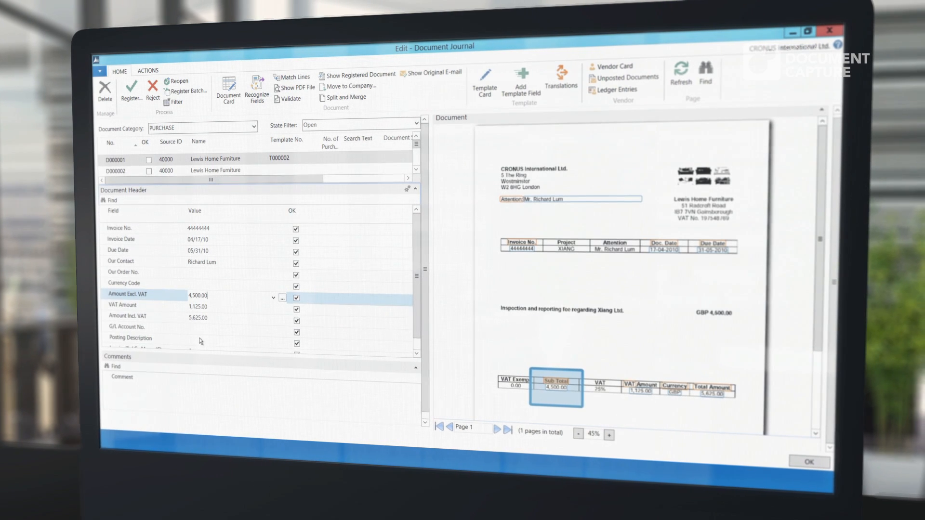
left_click(142, 341)
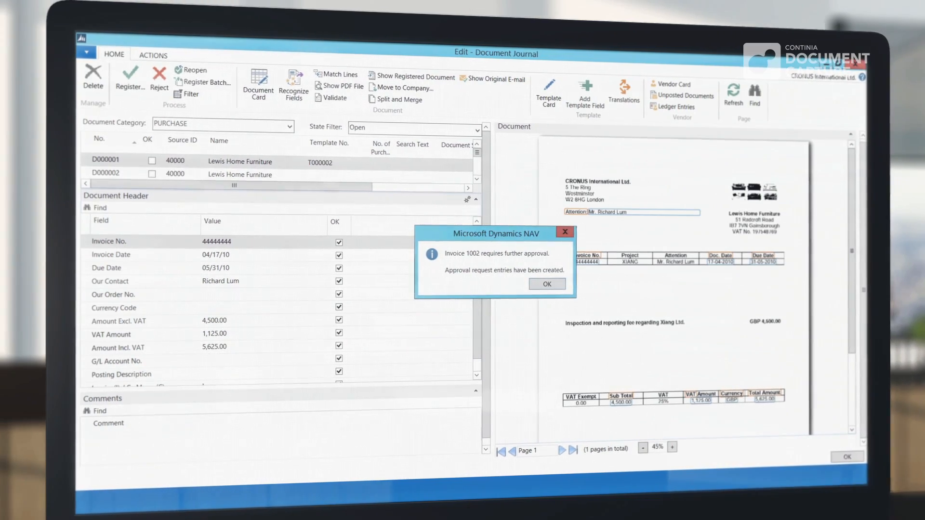
Dismiss the 'Invoice 1002 requires further approval' notice with OK
left_click(546, 283)
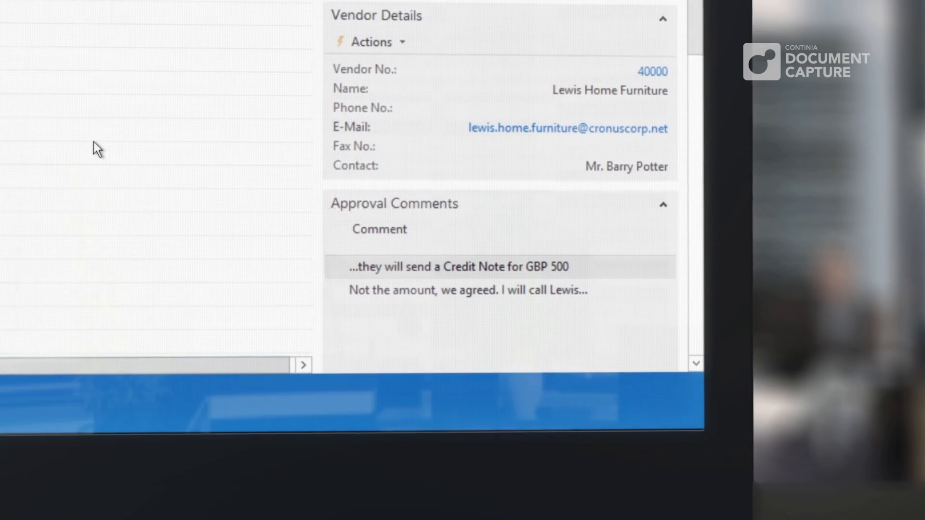
Scroll the FactBox pane to see Vendor Details and the GBP 500 credit note comments
scroll("up", 3)
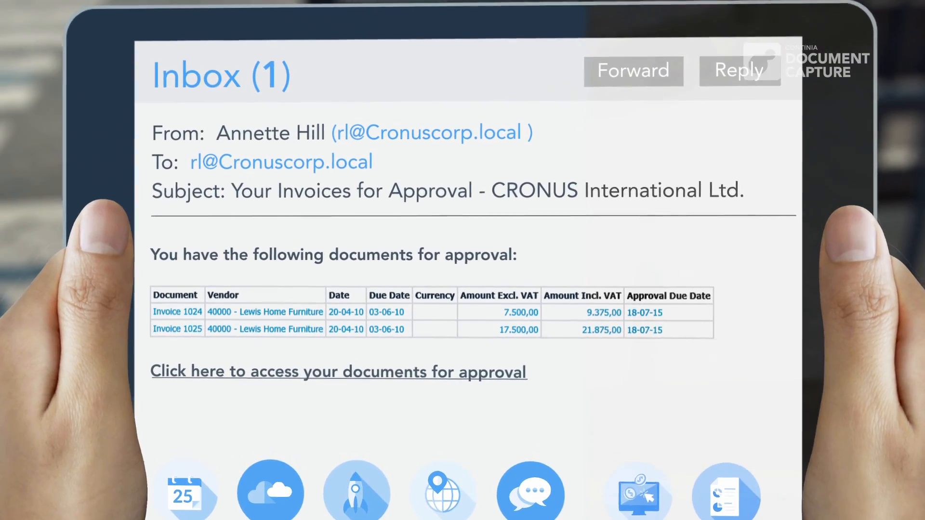
Follow the 'access your documents for approval' link in the approval e-mail
left_click(338, 372)
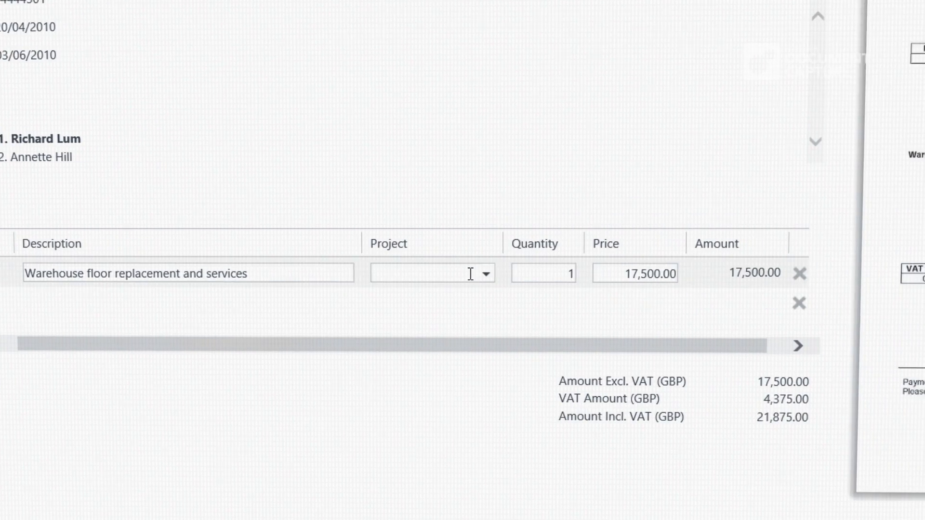
Set the line's Project to MERCEDES and post the comment 'Finance, please check'
type("MERCEDES")
type("Finance, please check")
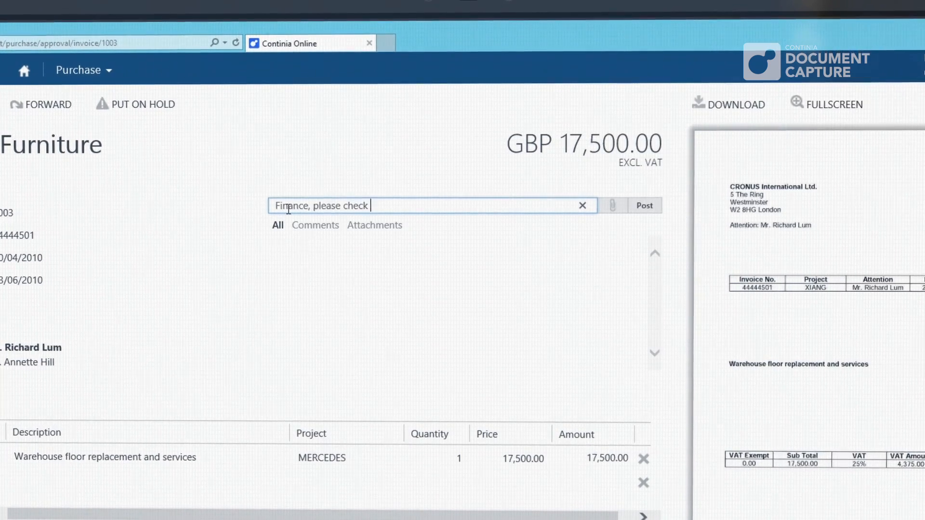
left_click(643, 205)
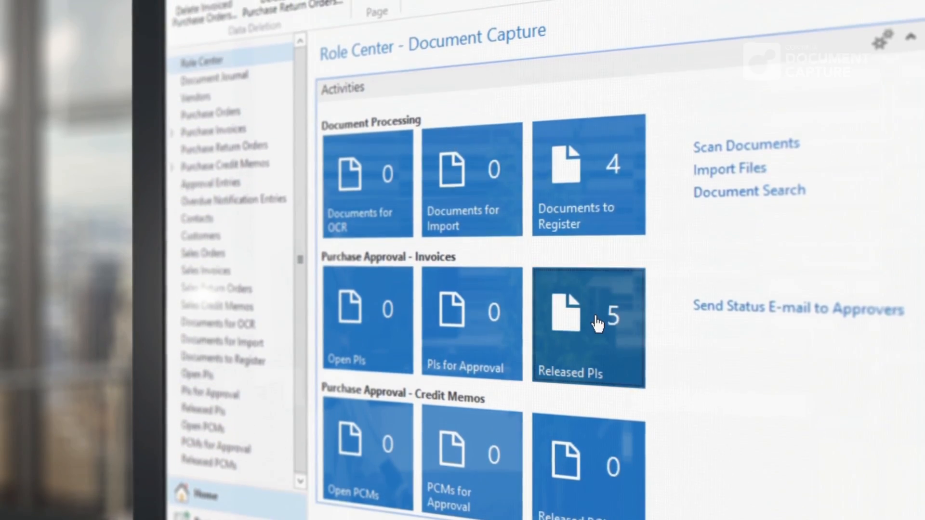
Show the released purchase invoices from the Role Center's Released PIs tile
left_click(587, 325)
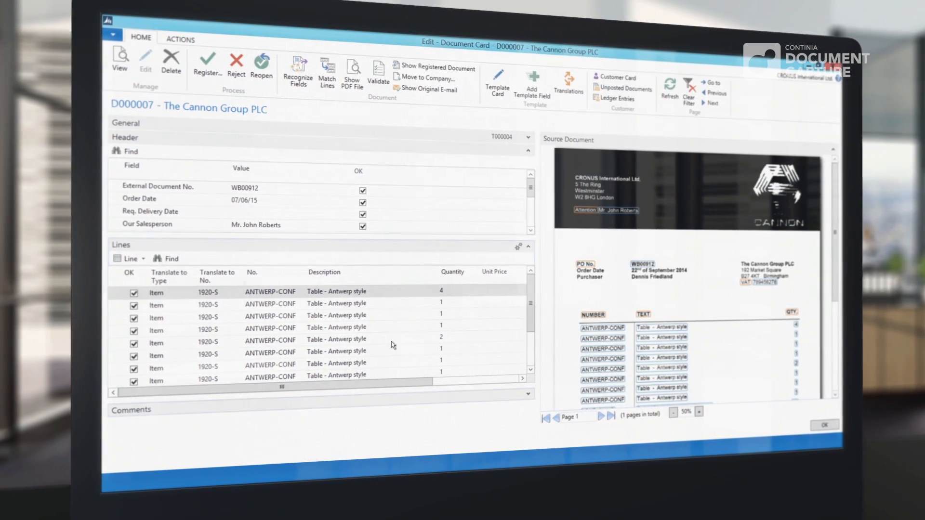
Review the D000007 Cannon Group PLC lines against the source document preview
left_click(328, 301)
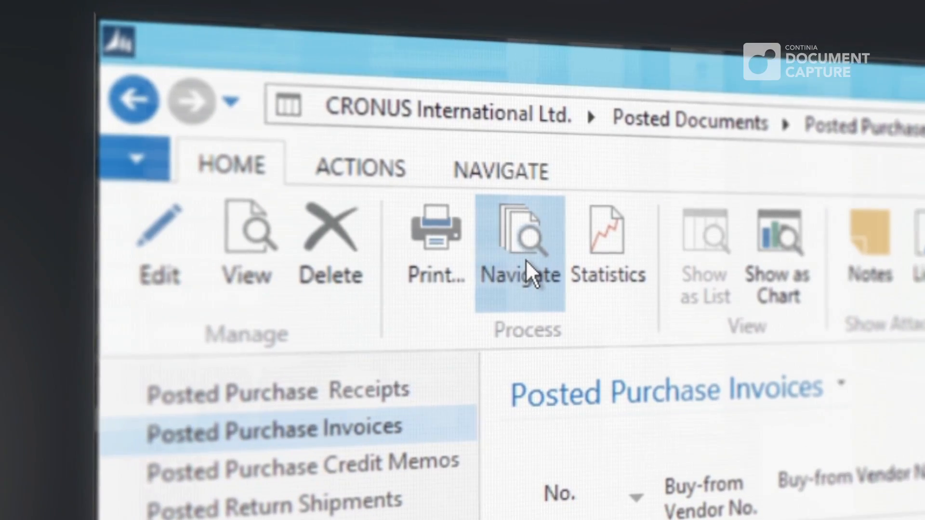
Navigate to the entries related to the posted purchase invoice
left_click(521, 242)
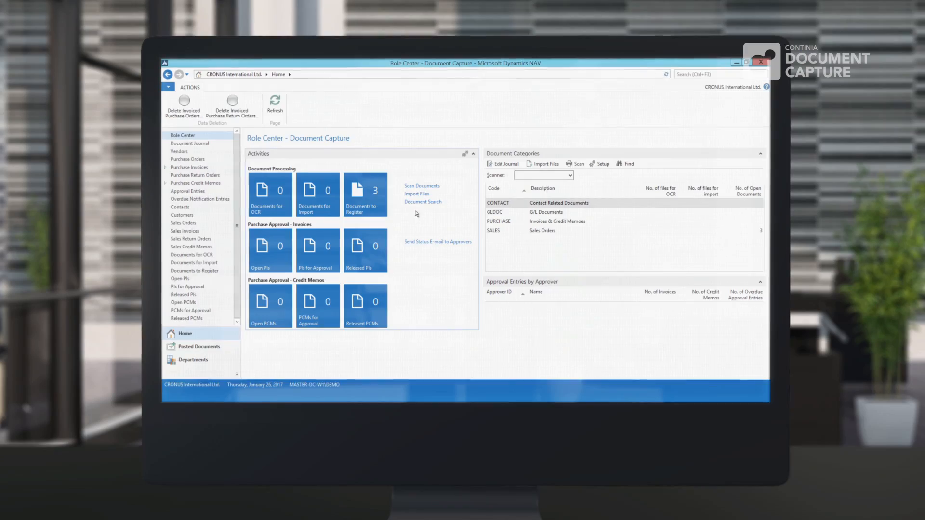
Search the document archive with 'xiang' as the Find What term
left_click(422, 201)
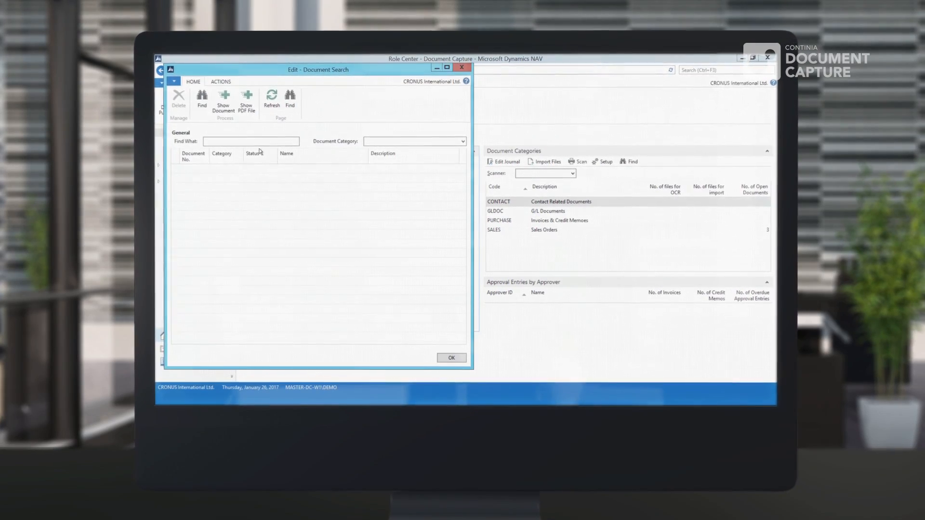
type("xia")
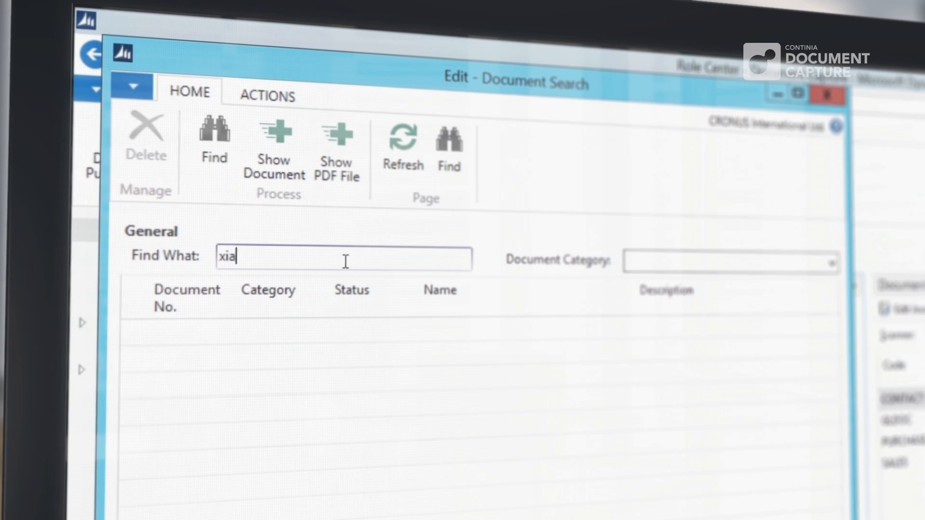
type("ng")
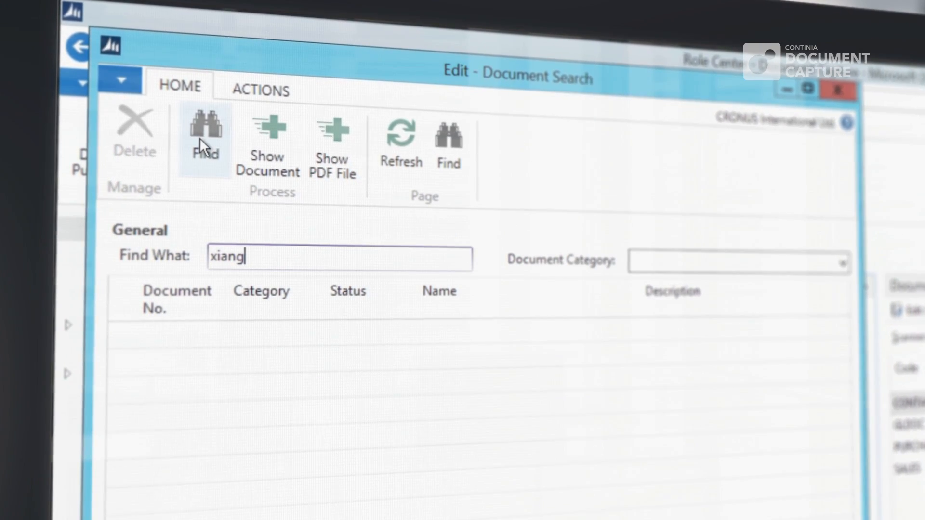